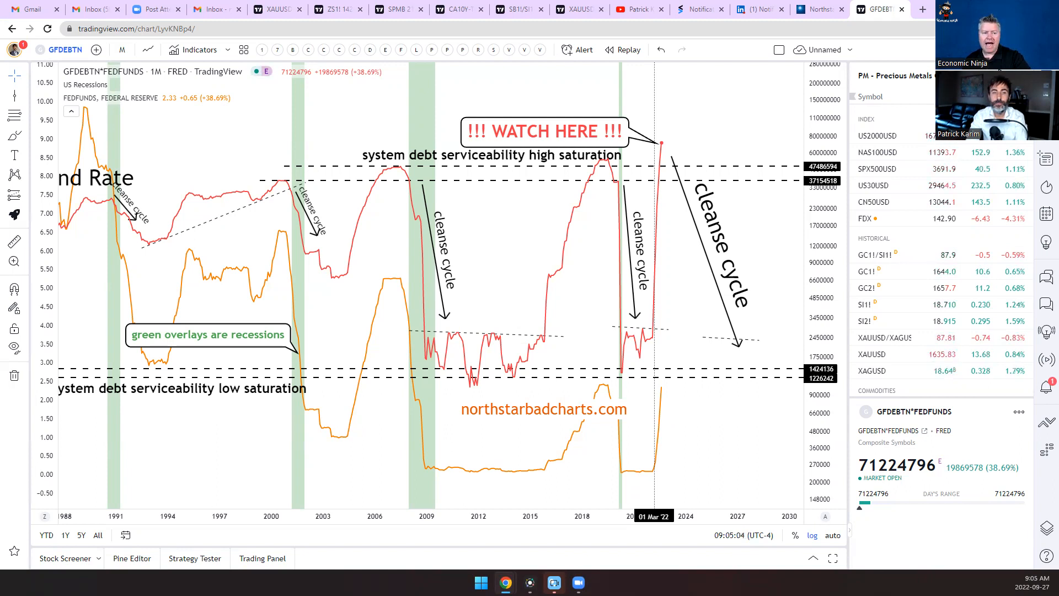
{"action": "mouse_move", "coordinate": [205, 116]}
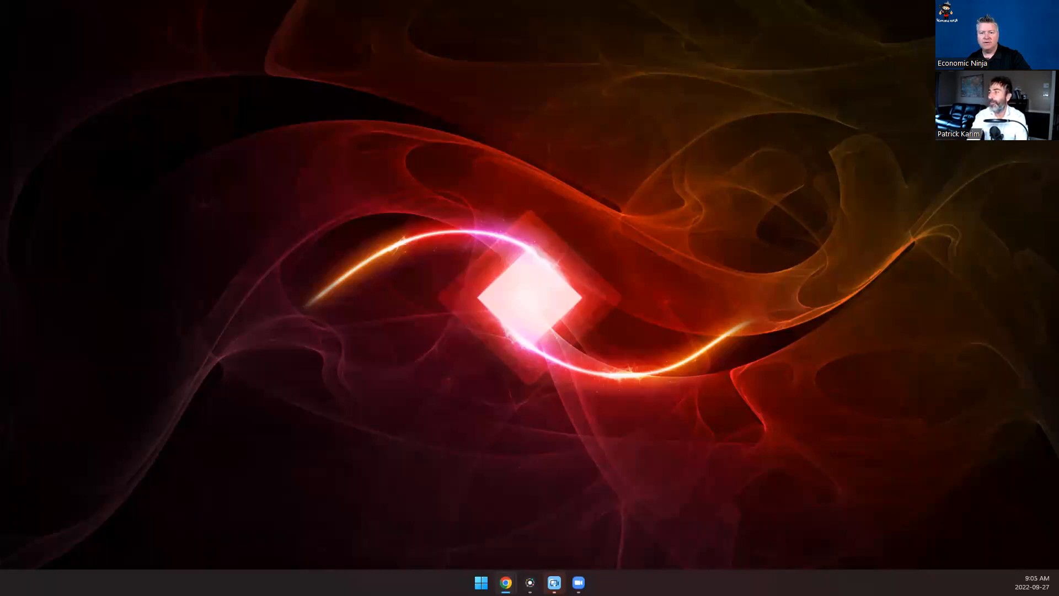
Zoom the chart's time axis out to reveal data back to the late 1970s.
{"action": "left_click", "coordinate": [505, 582]}
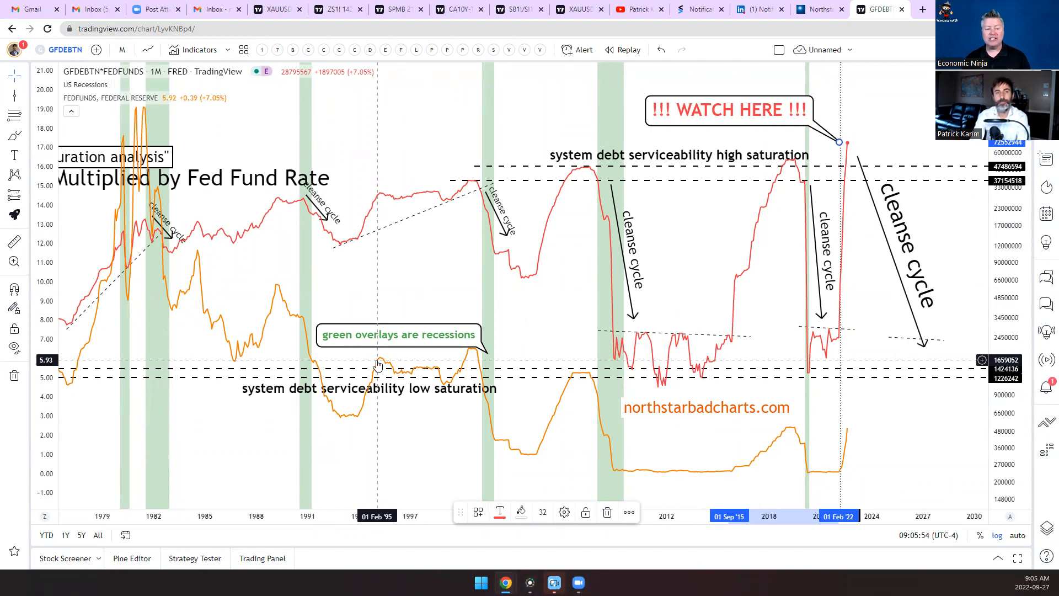
{"action": "mouse_move", "coordinate": [392, 372]}
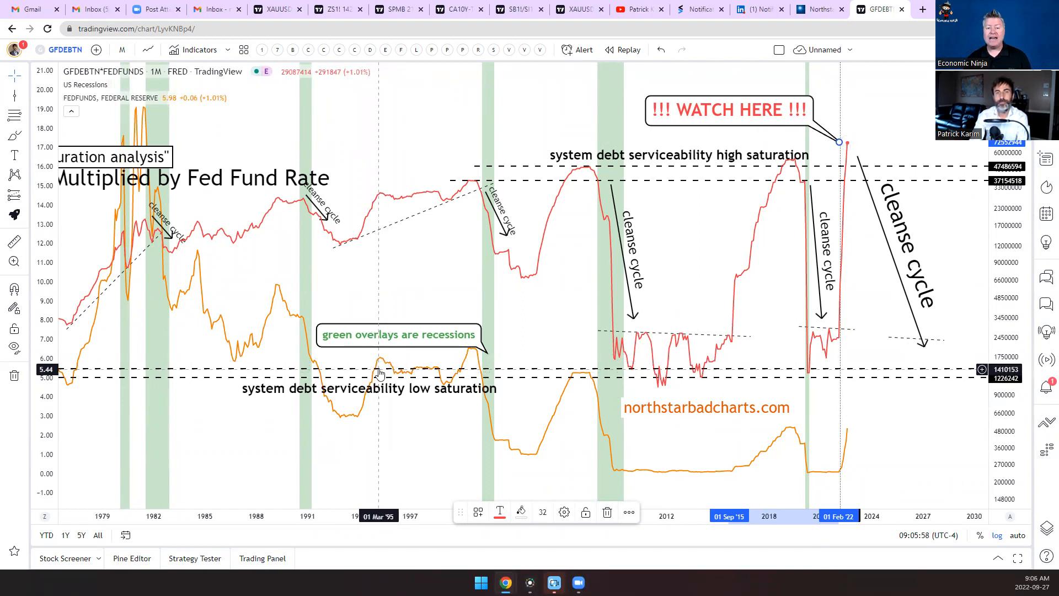
{"action": "mouse_move", "coordinate": [379, 374]}
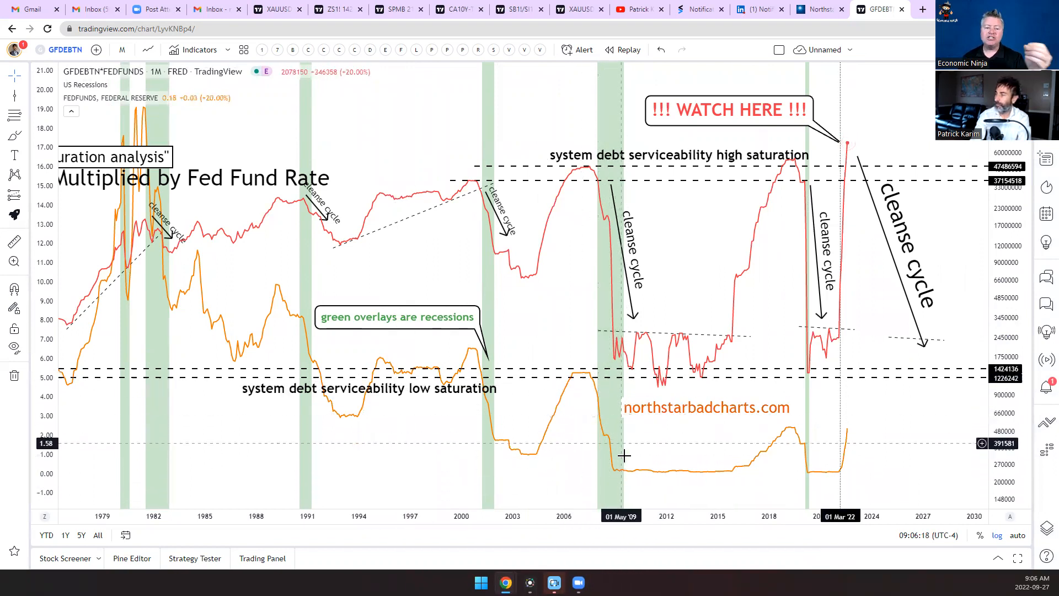
{"action": "mouse_move", "coordinate": [596, 401]}
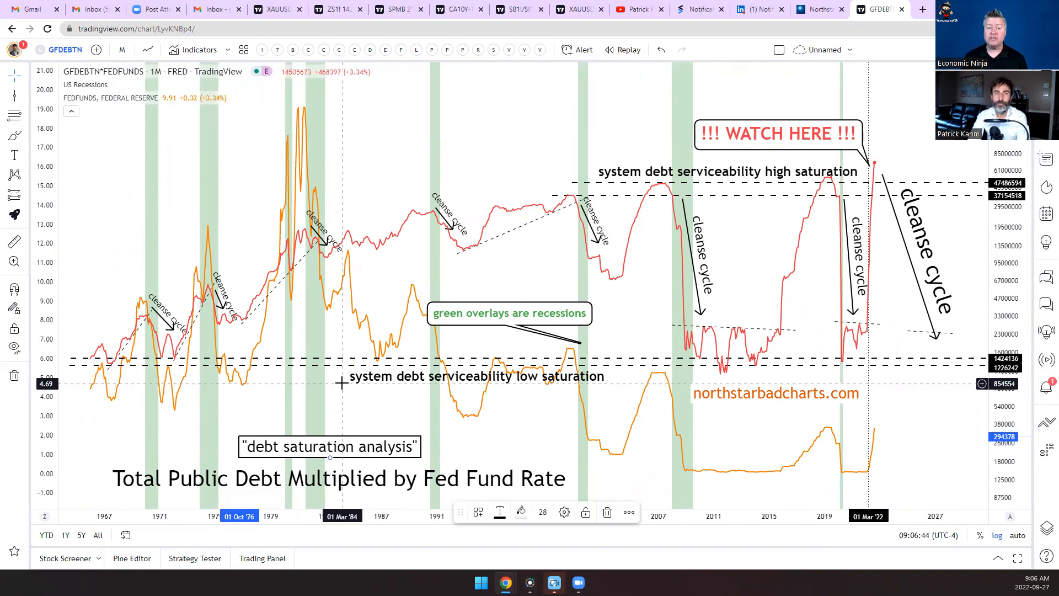
{"action": "mouse_move", "coordinate": [828, 426]}
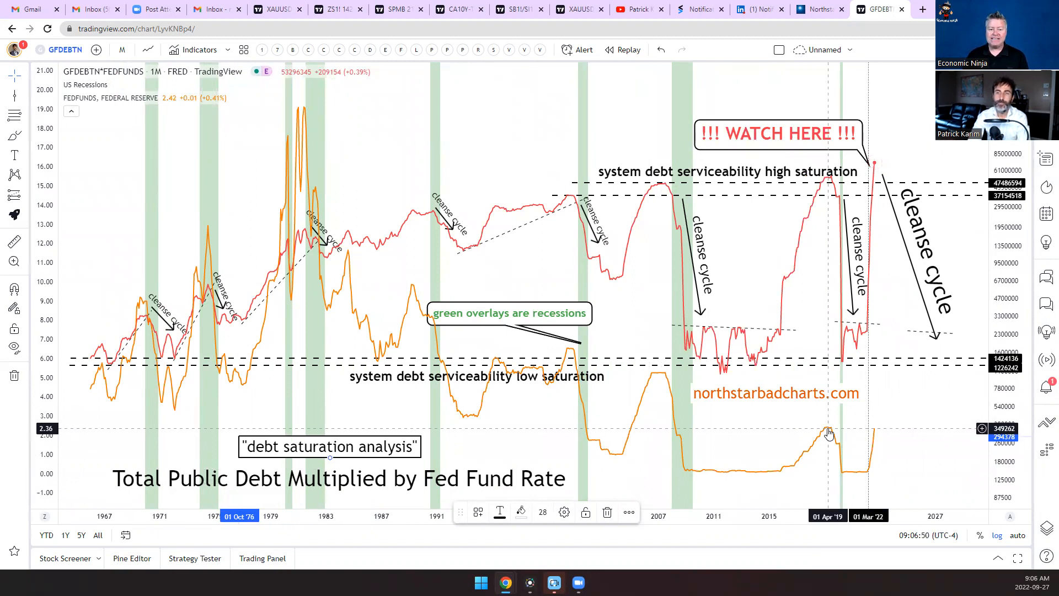
{"action": "mouse_move", "coordinate": [828, 433]}
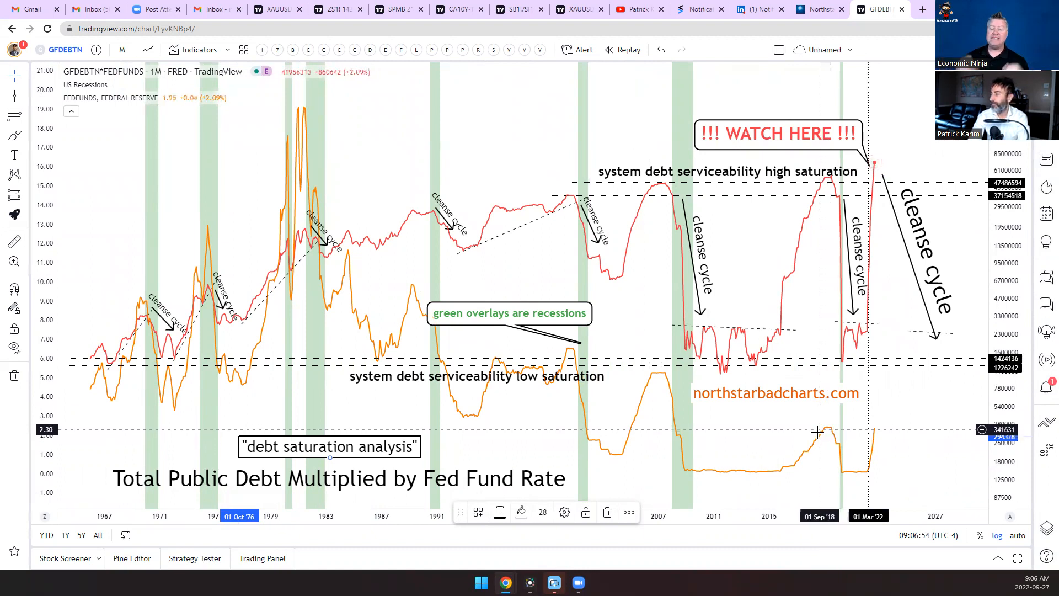
{"action": "mouse_move", "coordinate": [828, 433]}
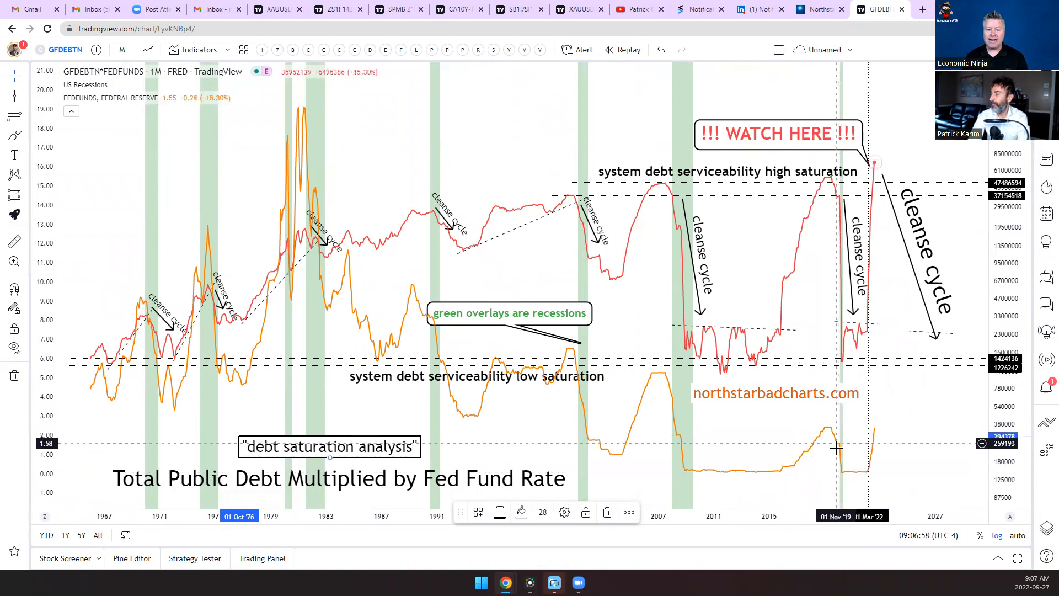
{"action": "mouse_move", "coordinate": [841, 469]}
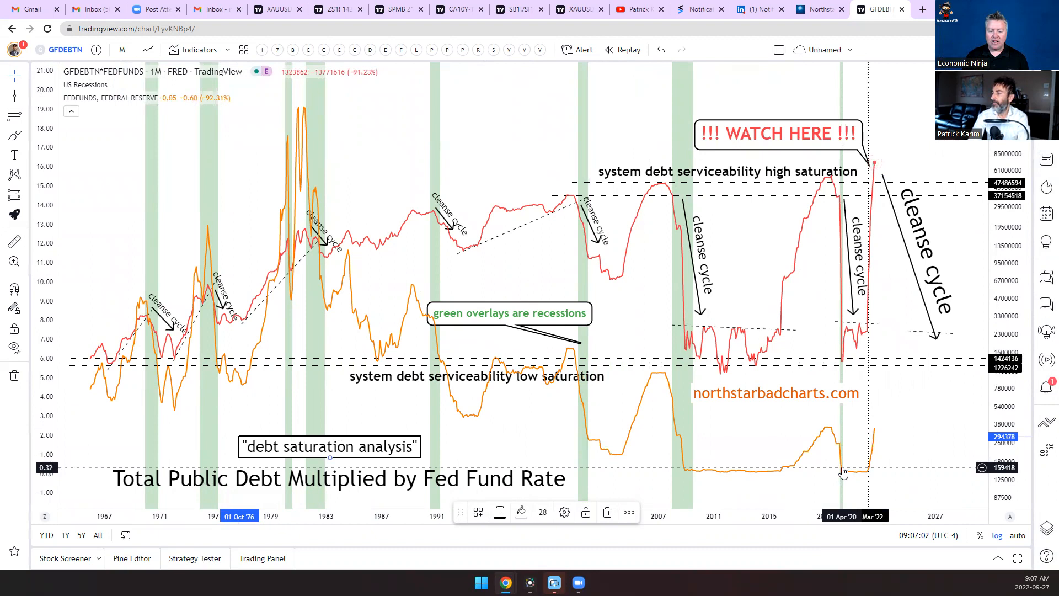
{"action": "mouse_move", "coordinate": [865, 476]}
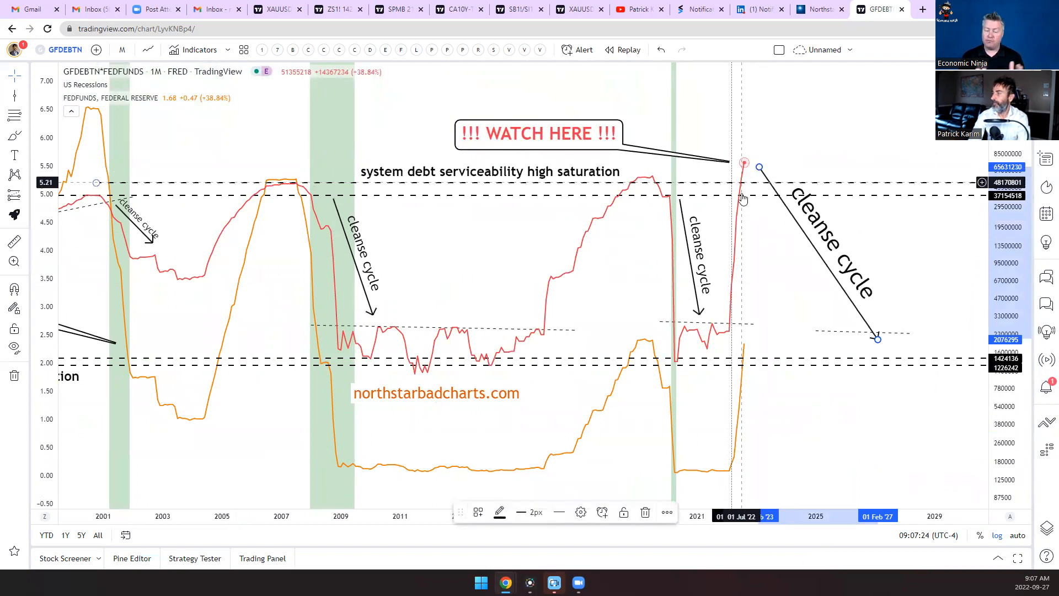
{"action": "mouse_move", "coordinate": [734, 232]}
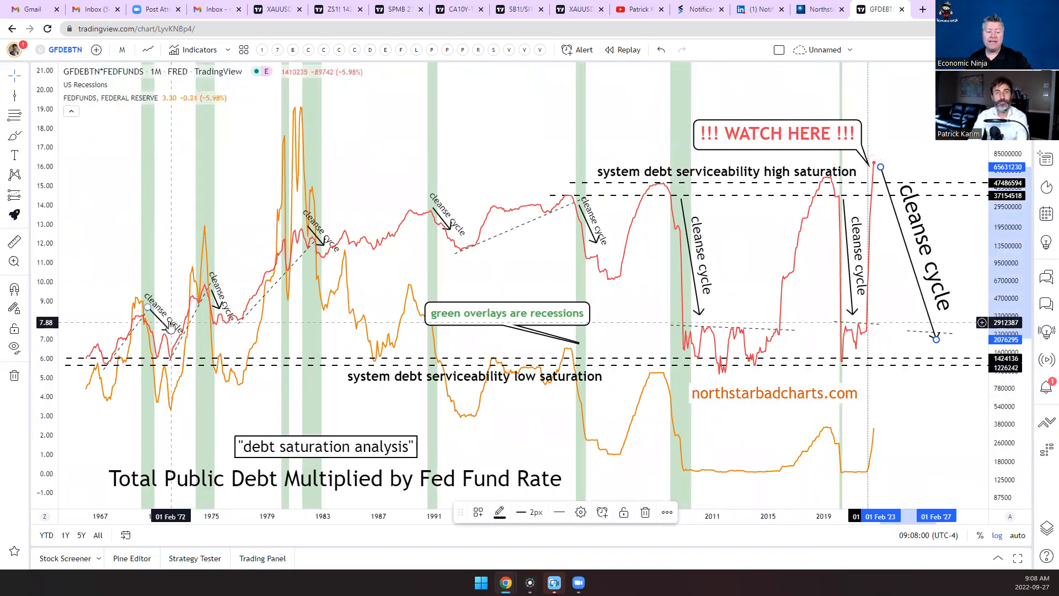
{"action": "mouse_move", "coordinate": [167, 323]}
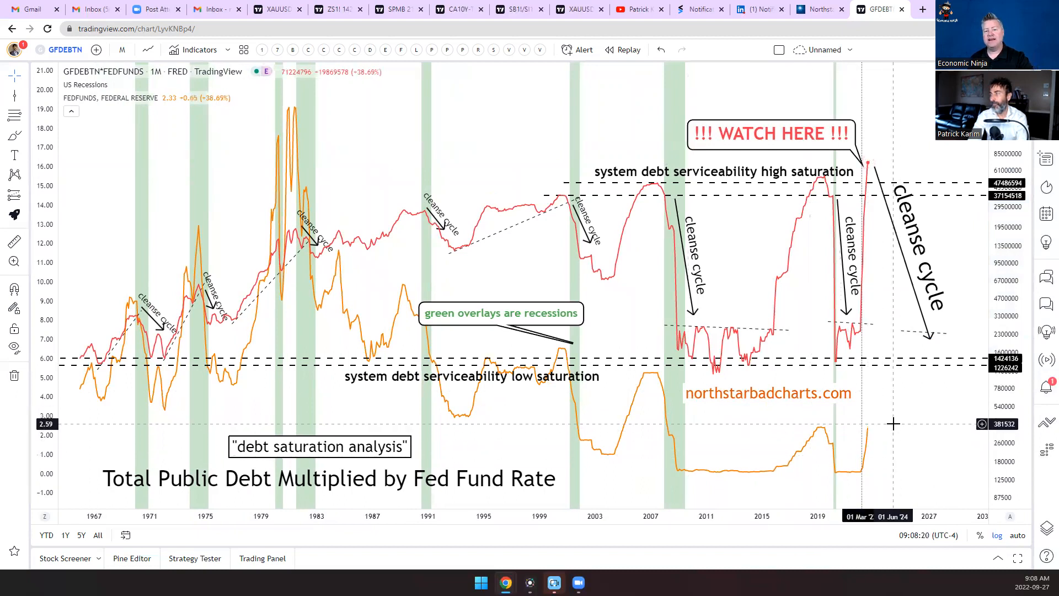
{"action": "mouse_move", "coordinate": [867, 166]}
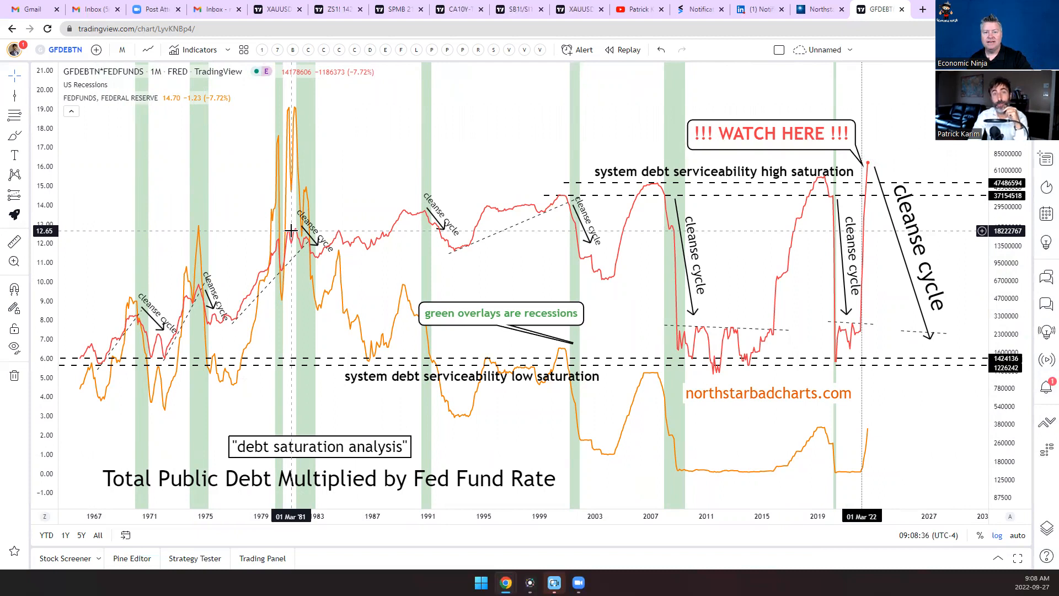
{"action": "mouse_move", "coordinate": [281, 132]}
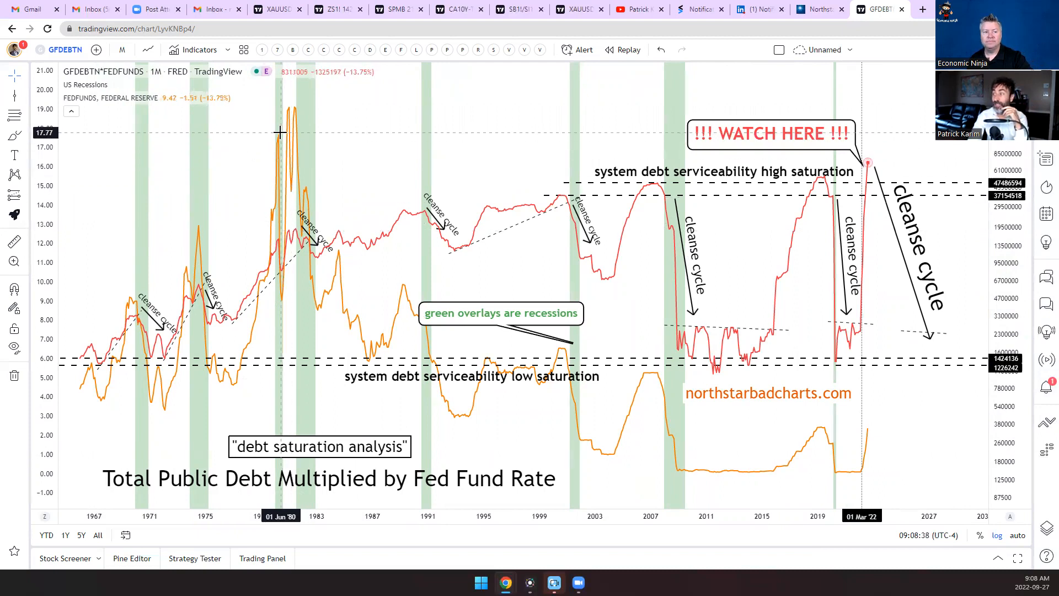